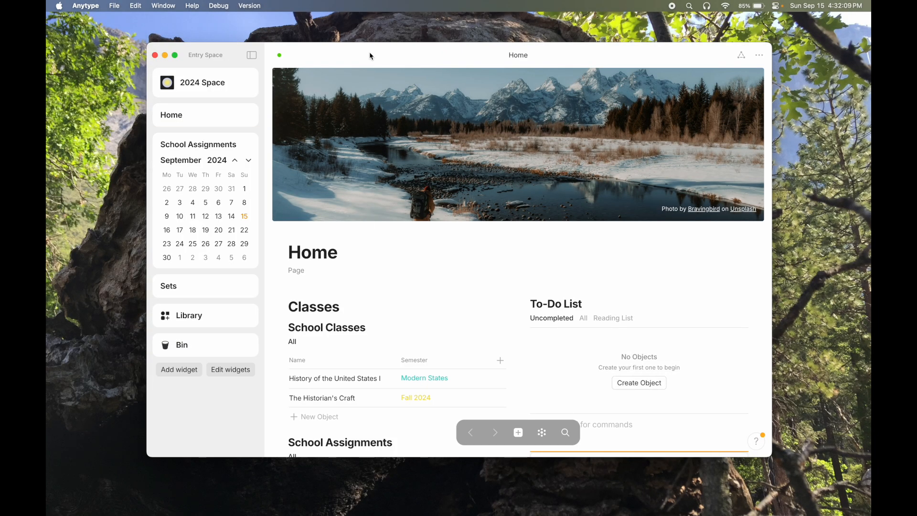
# Use Anytype's menu bar option to open Application Support/anytype in Finder
pyautogui.click(115, 5)
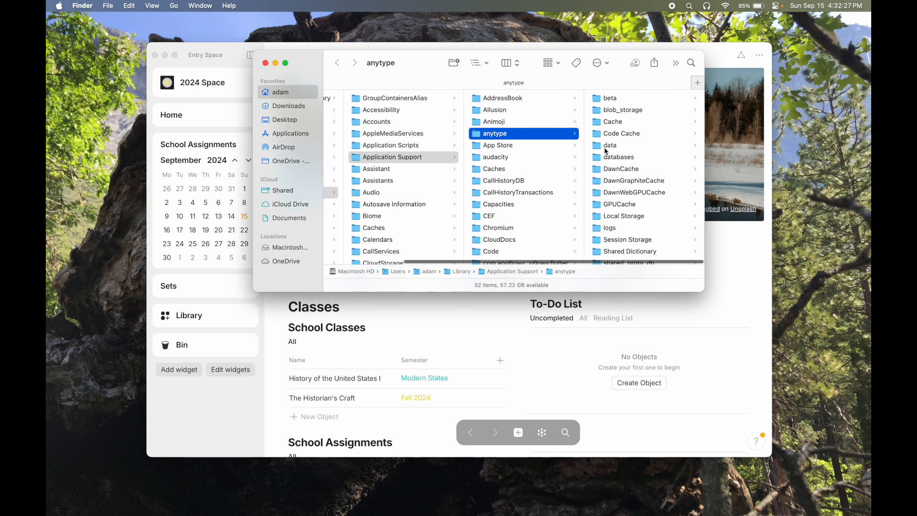
pyautogui.scroll(-3)
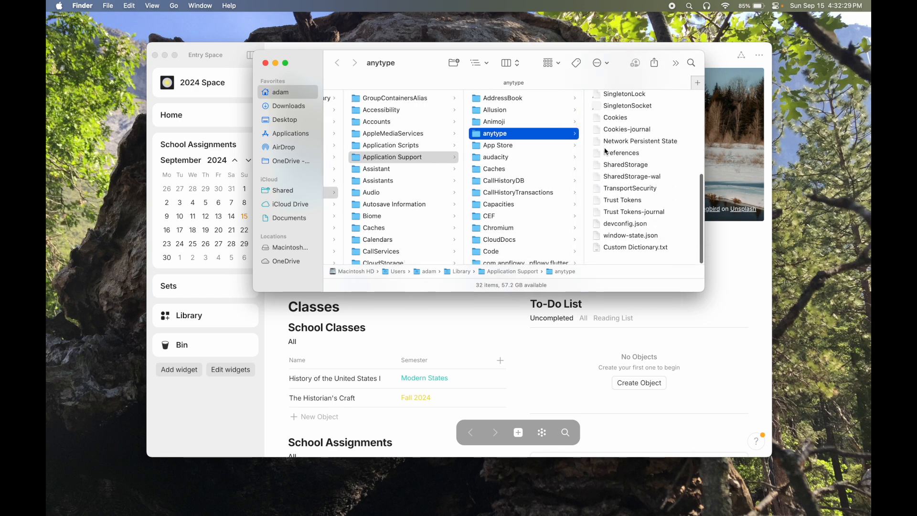
pyautogui.scroll(3)
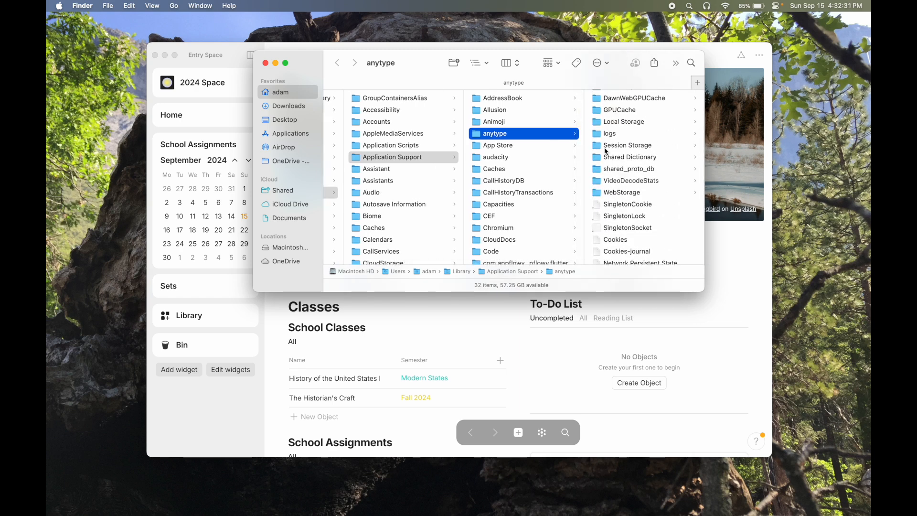
pyautogui.moveTo(567, 504)
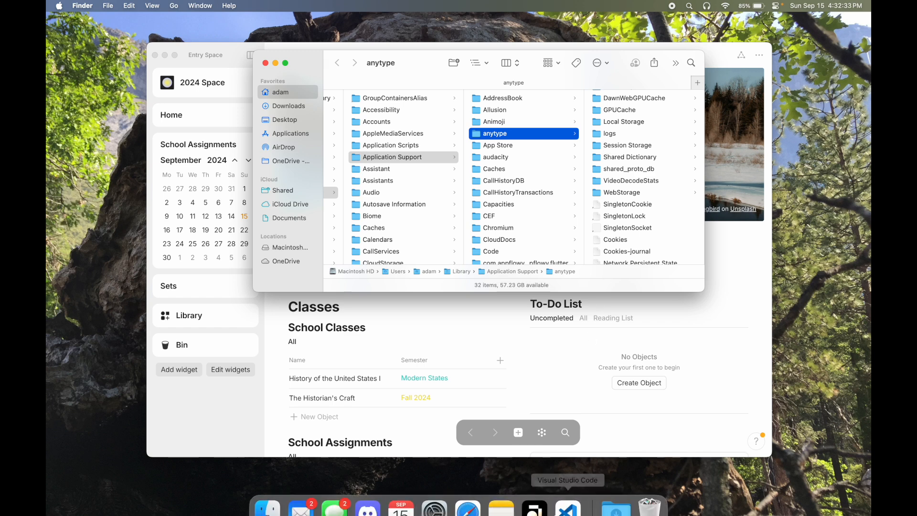
pyautogui.moveTo(566, 491)
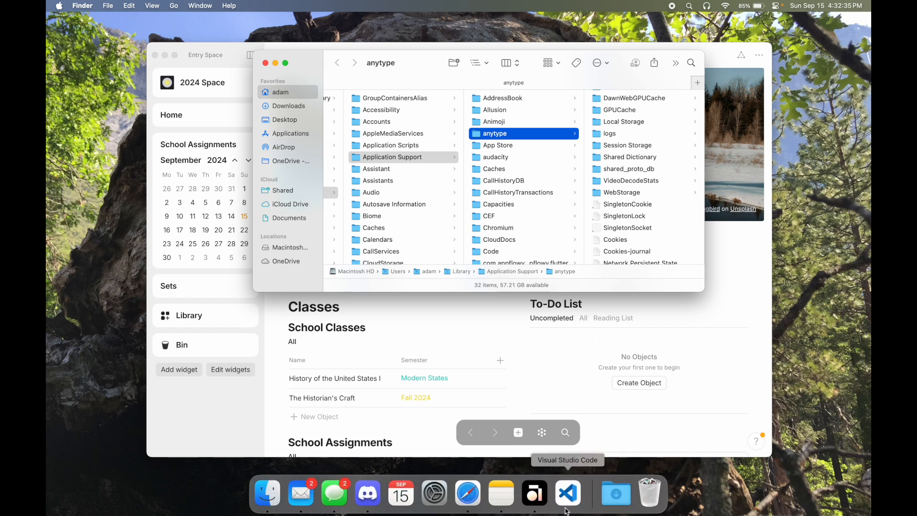
# Launch VS Code and save a new file 'custom' as CSS in Application Support/anytype
pyautogui.click(566, 493)
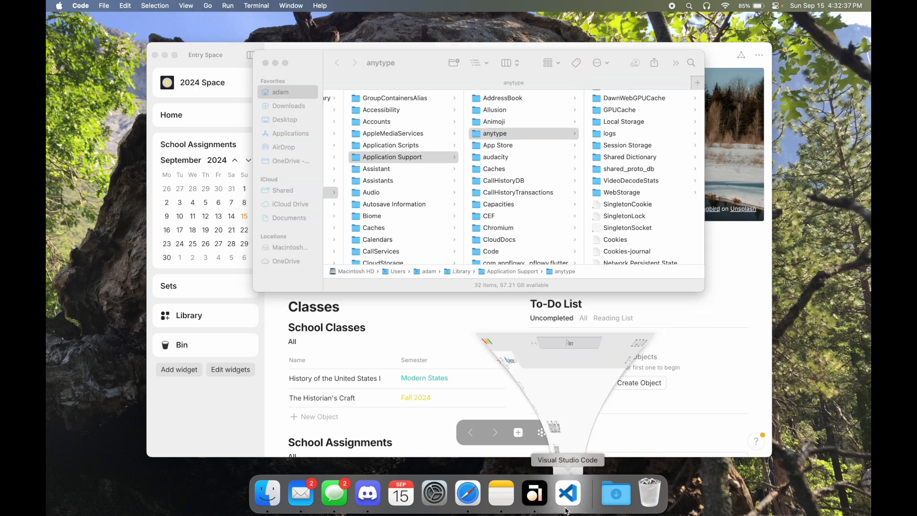
pyautogui.click(567, 493)
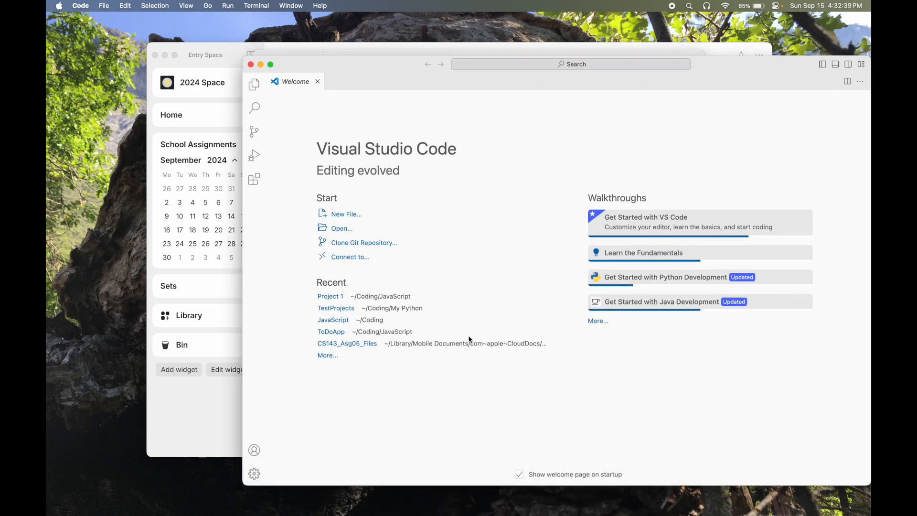
pyautogui.click(346, 214)
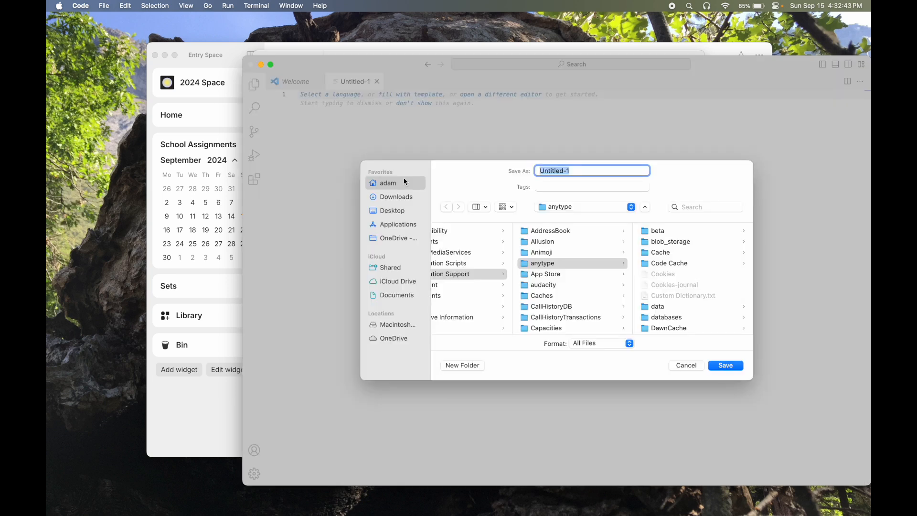
pyautogui.write('custom')
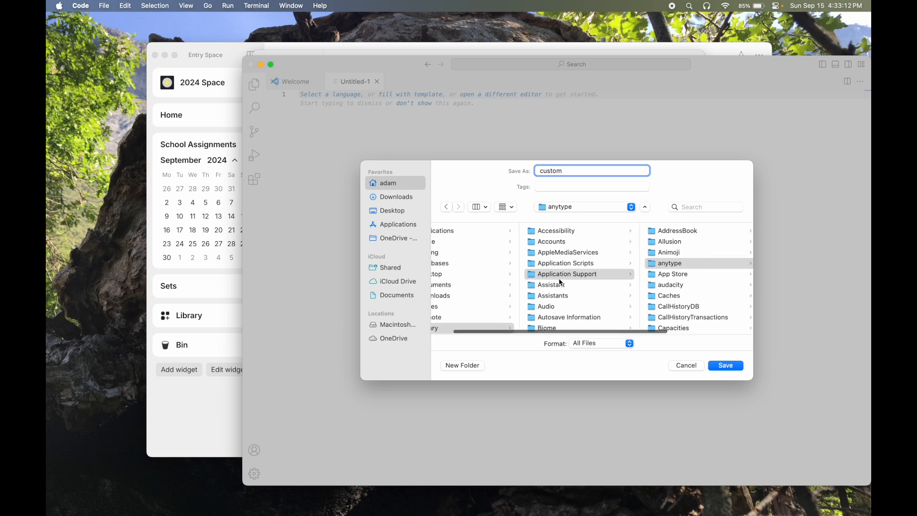
pyautogui.click(669, 263)
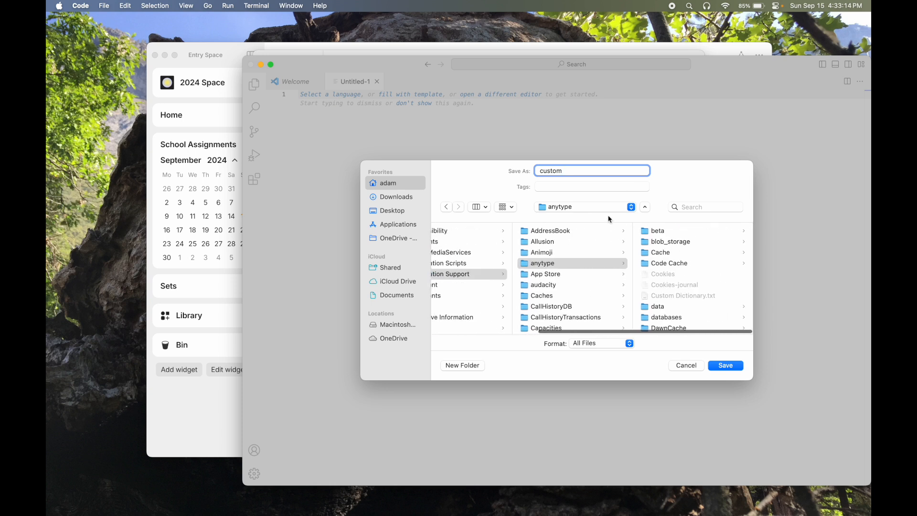
pyautogui.moveTo(612, 342)
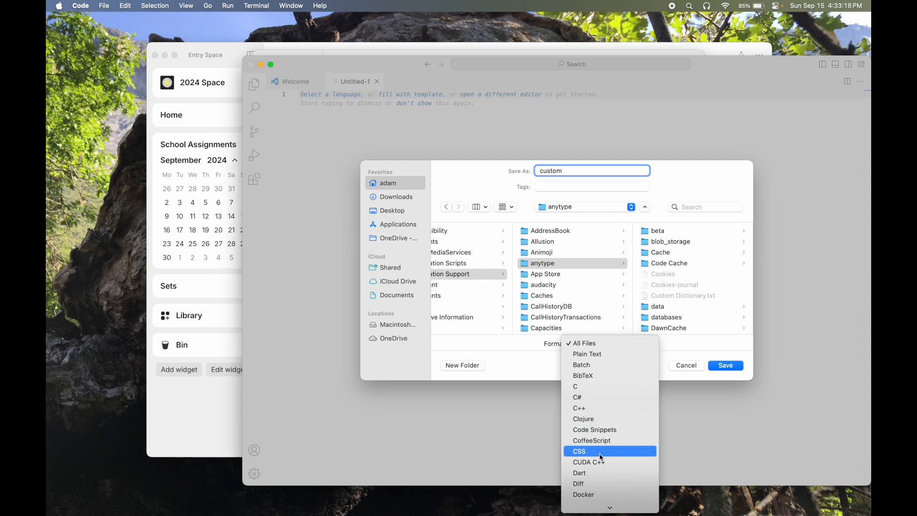
pyautogui.click(686, 365)
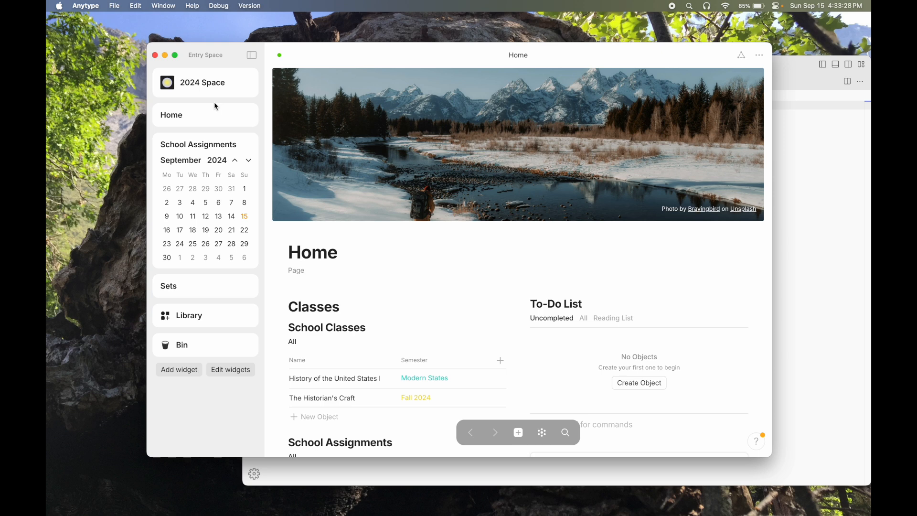
pyautogui.moveTo(235, 173)
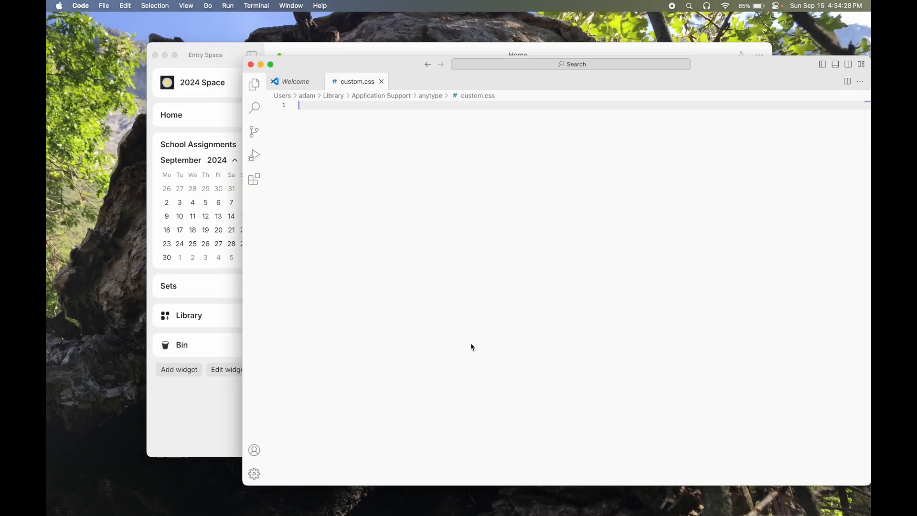
# Type body { font-family: "Times New Roman"; } into custom.css
pyautogui.write('body')
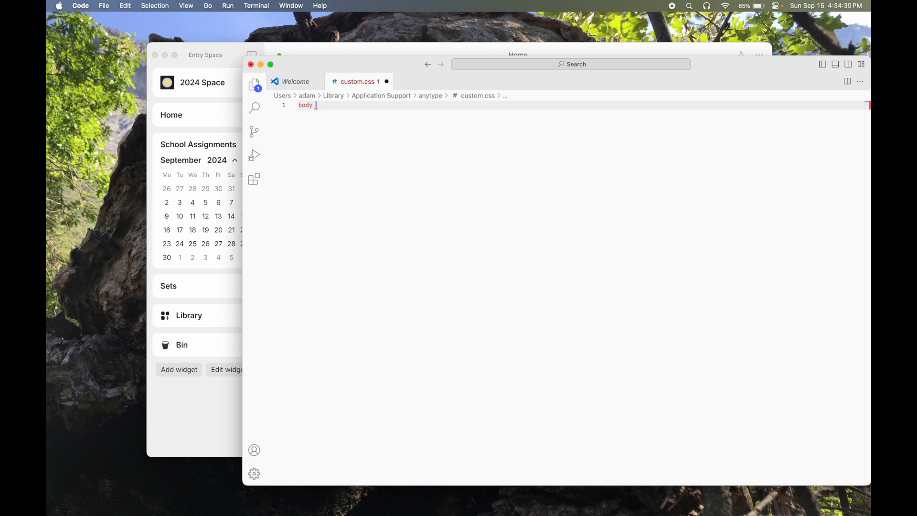
pyautogui.write('{')
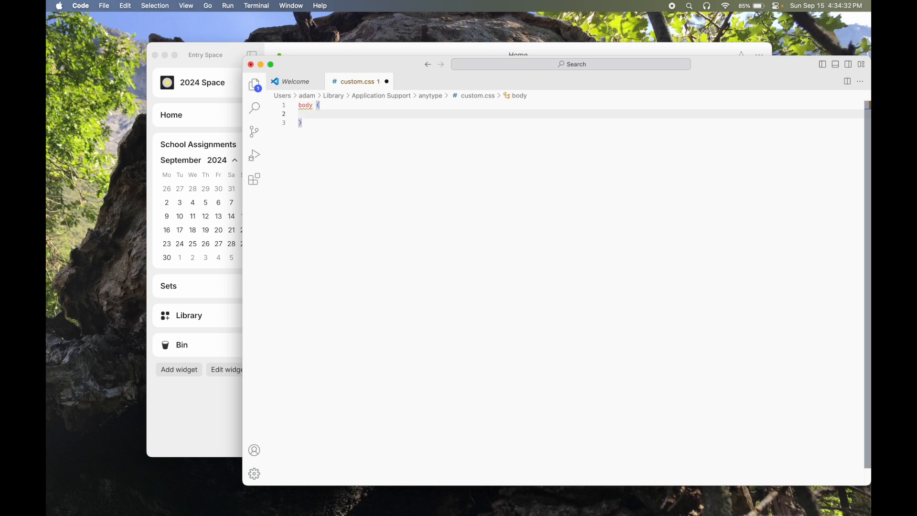
pyautogui.write('font-family: "";')
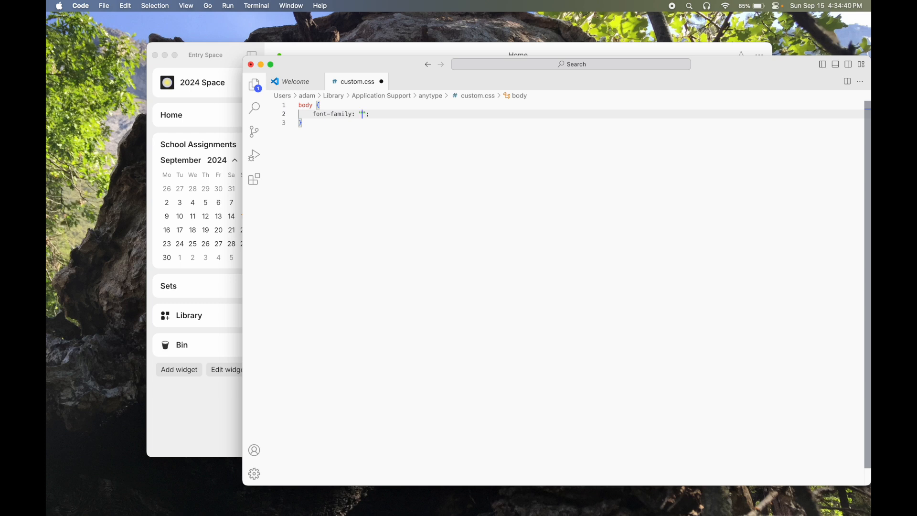
pyautogui.write('Tim')
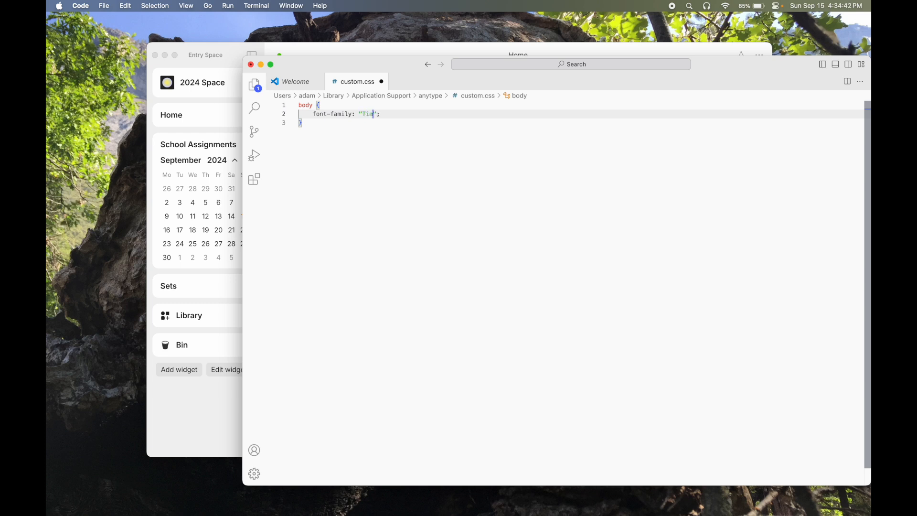
pyautogui.write('es New Rom')
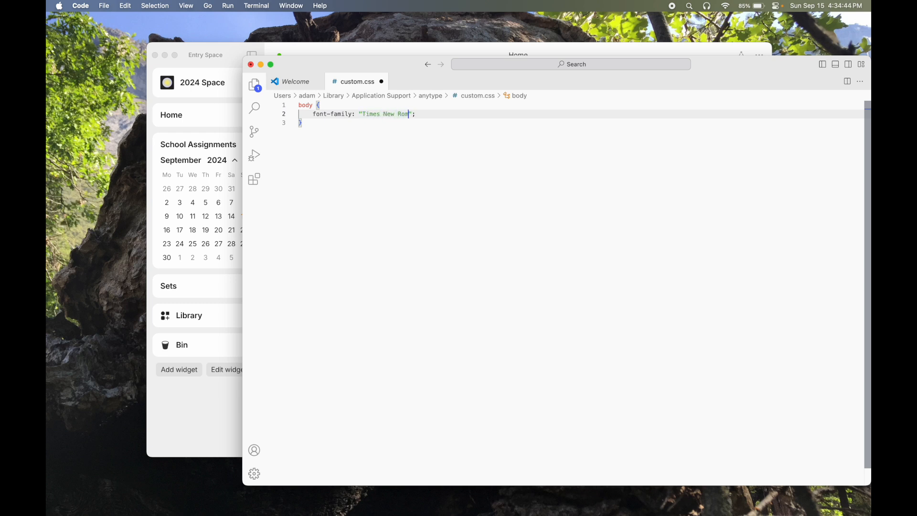
pyautogui.write('an')
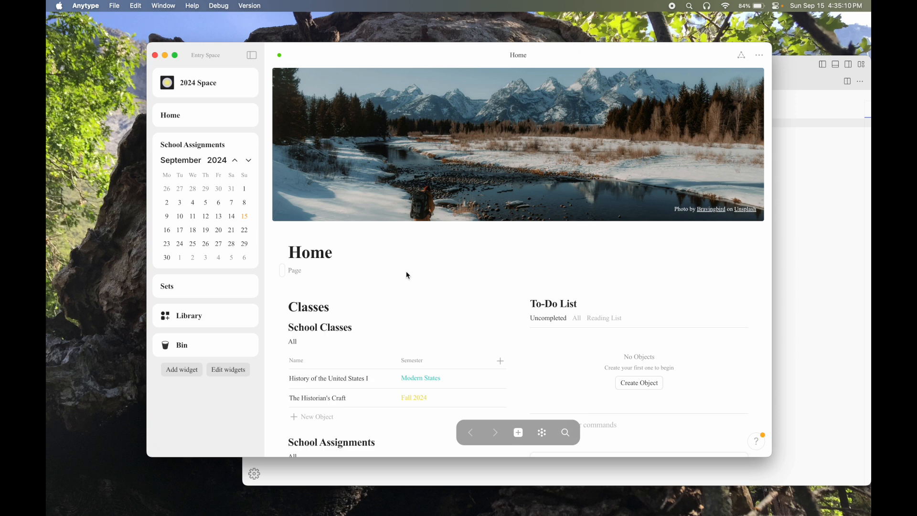
# Scroll Anytype's Home page to check School Classes and Assignments render in serif
pyautogui.scroll(-3)
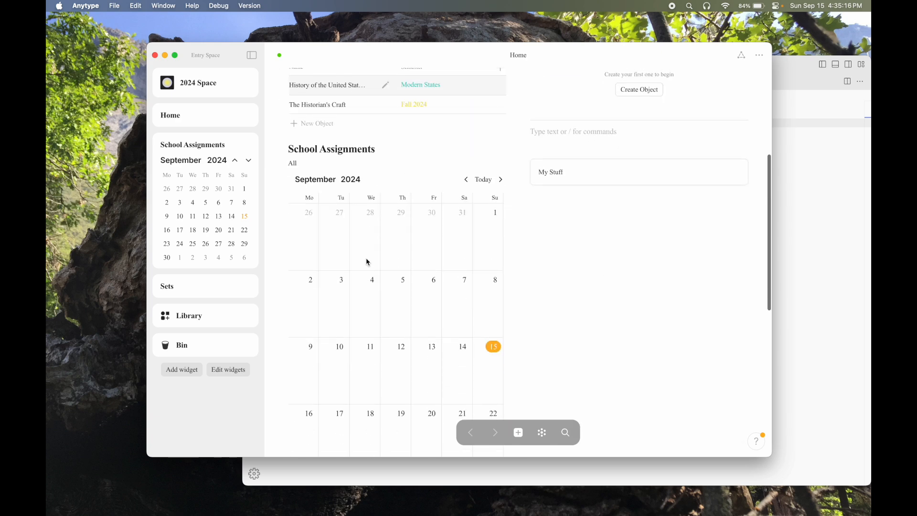
pyautogui.scroll(3)
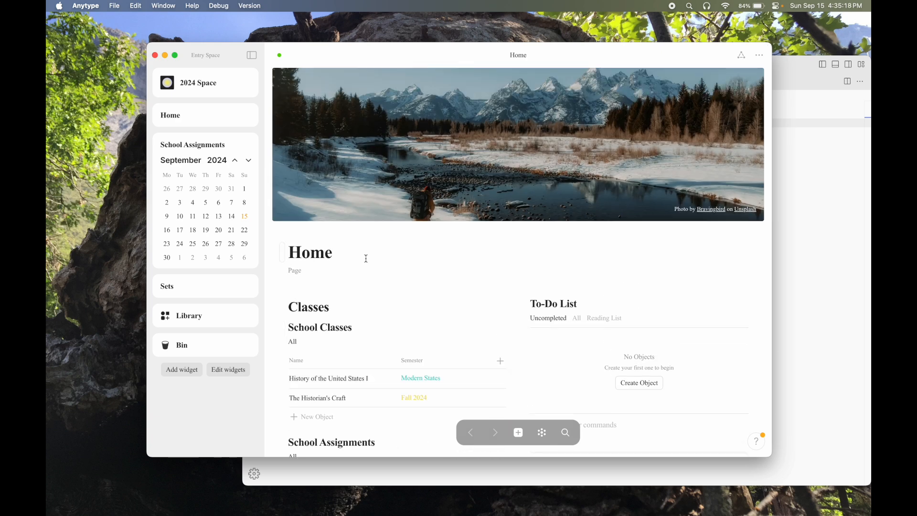
pyautogui.moveTo(190, 161)
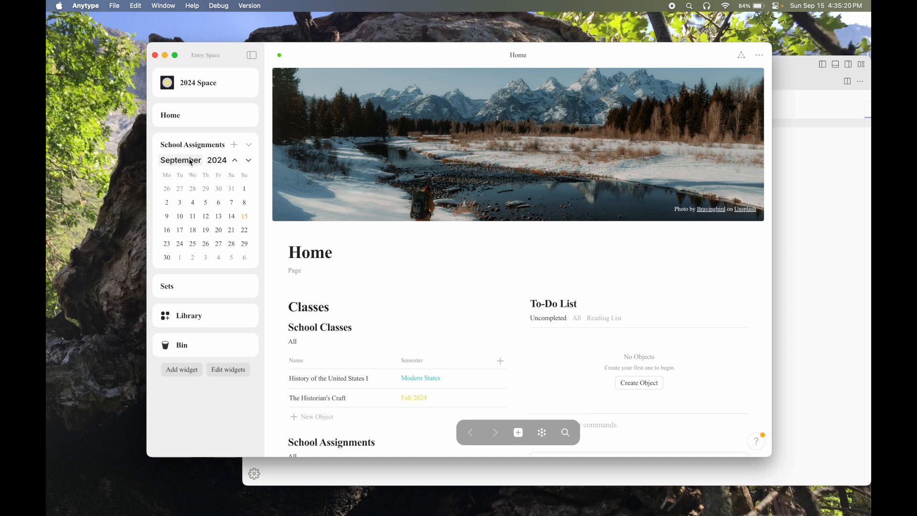
pyautogui.moveTo(214, 167)
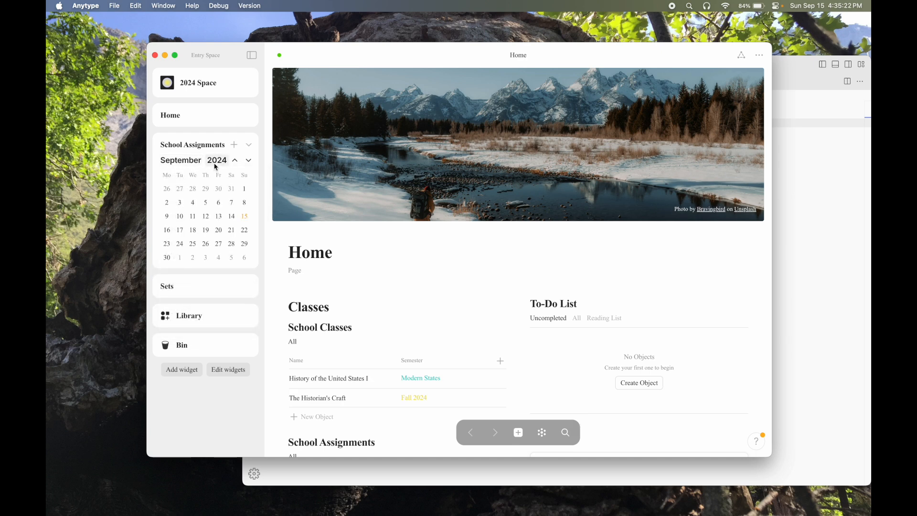
pyautogui.click(180, 160)
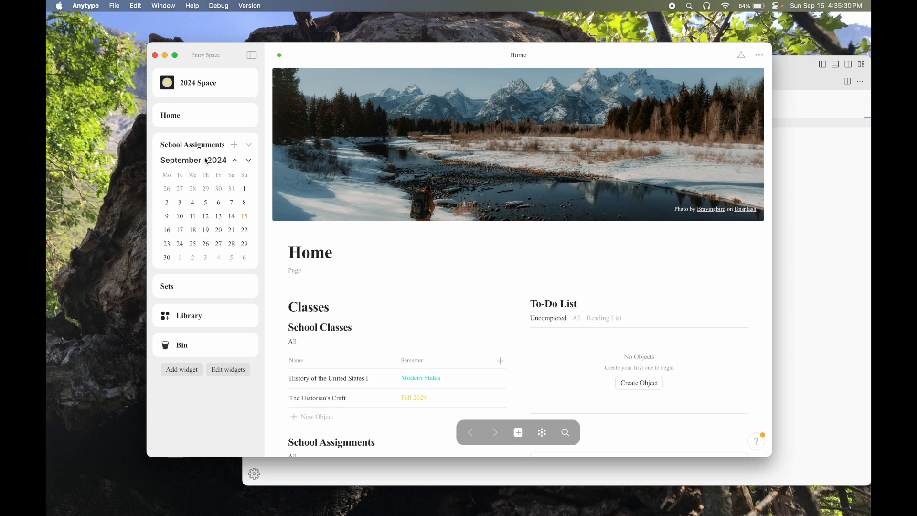
pyautogui.moveTo(213, 26)
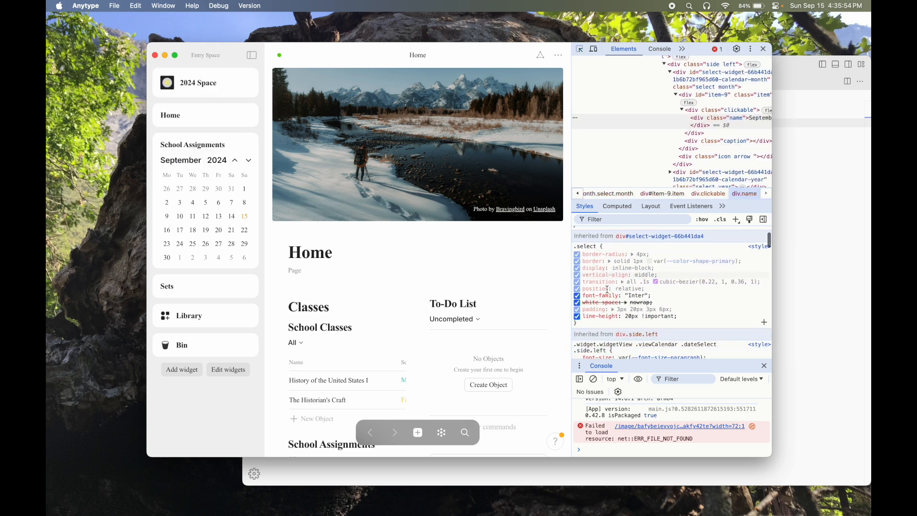
pyautogui.moveTo(585, 246)
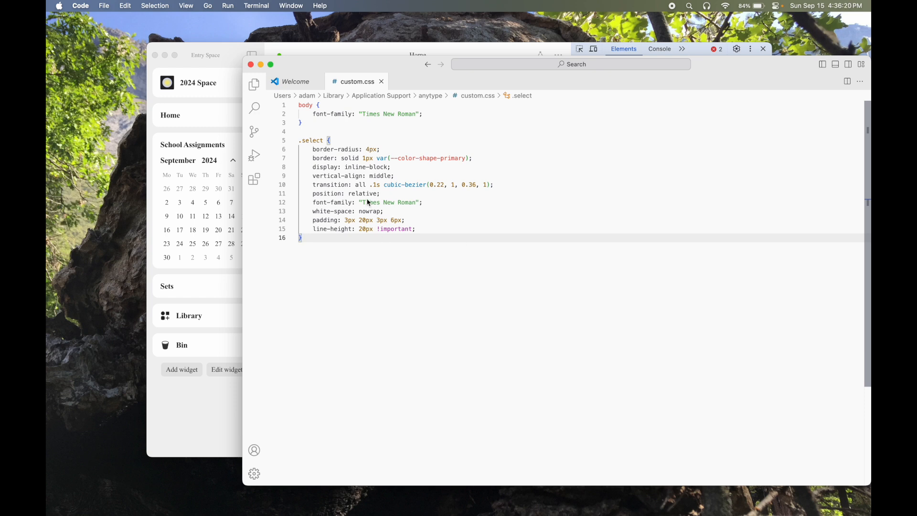
pyautogui.moveTo(369, 210)
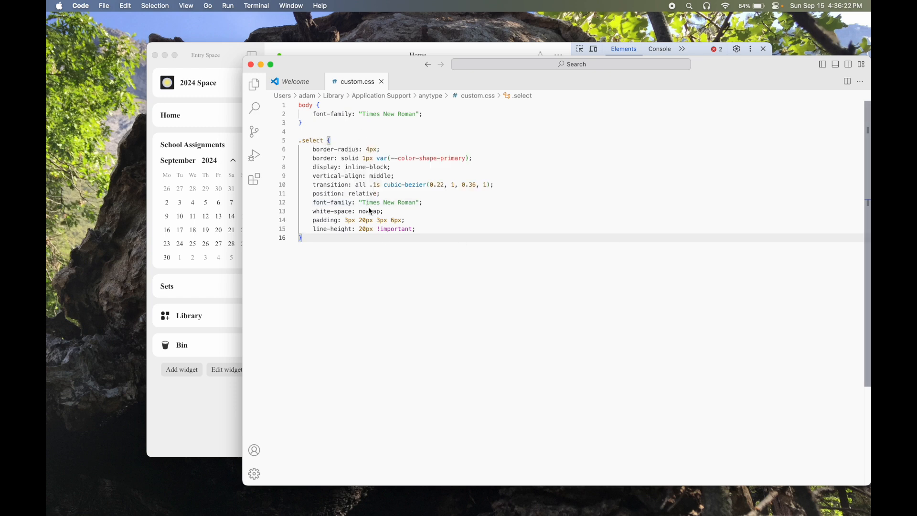
# Select the Times New Roman font name in custom.css's .select rule
pyautogui.doubleClick(389, 203)
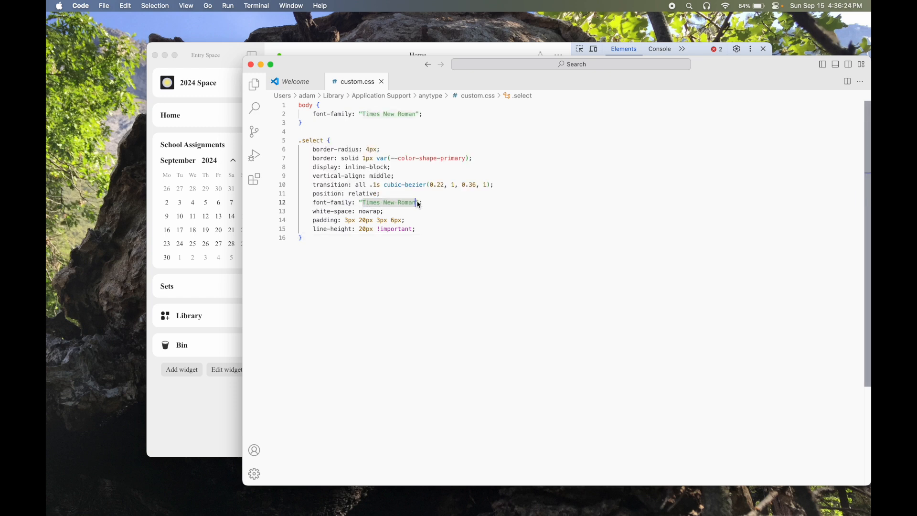
pyautogui.moveTo(395, 114)
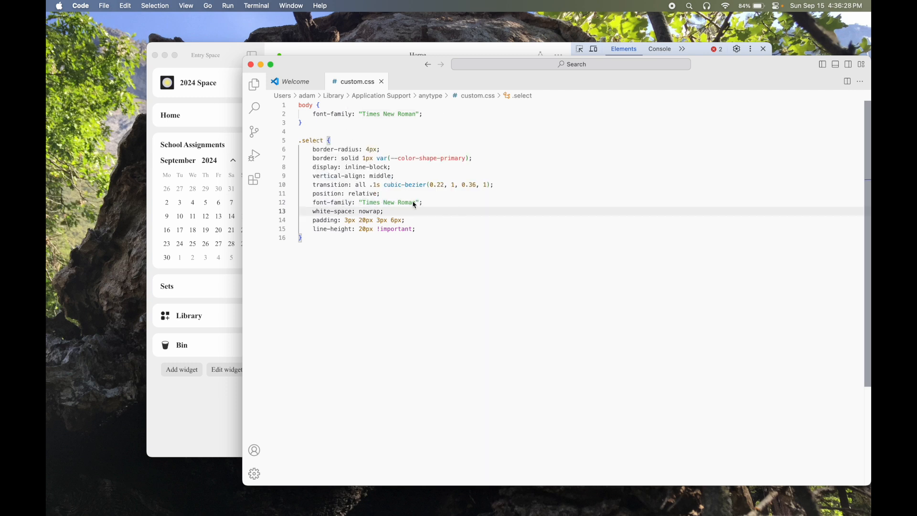
pyautogui.moveTo(409, 218)
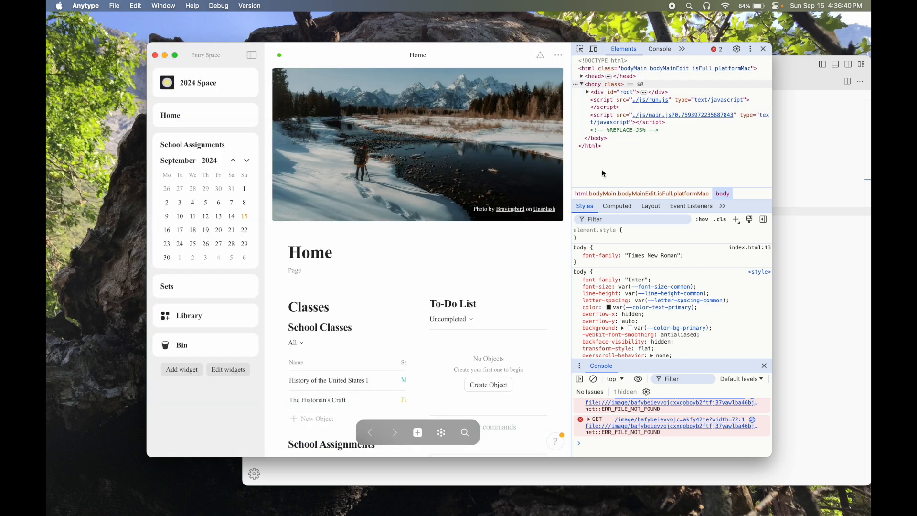
# Scroll Developer Tools' Styles pane to the :root rule and locate --color-shape-tertiary
pyautogui.click(763, 49)
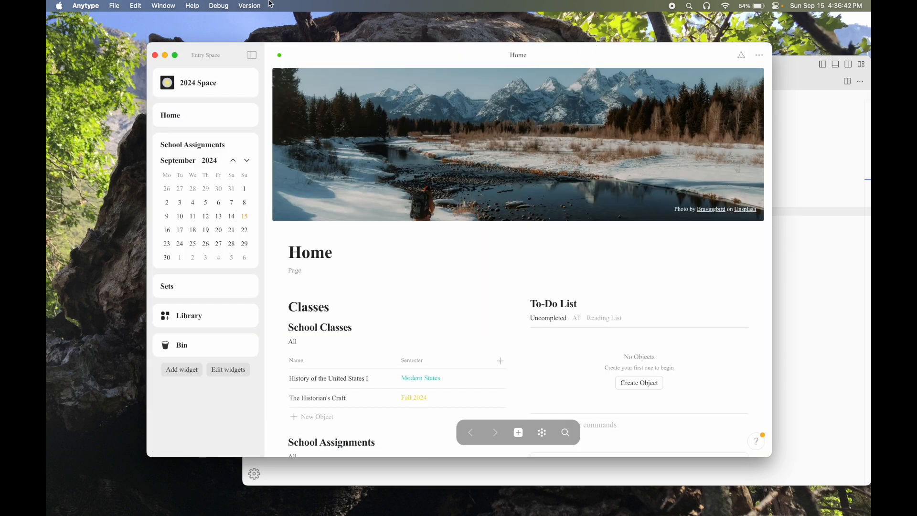
pyautogui.moveTo(482, 246)
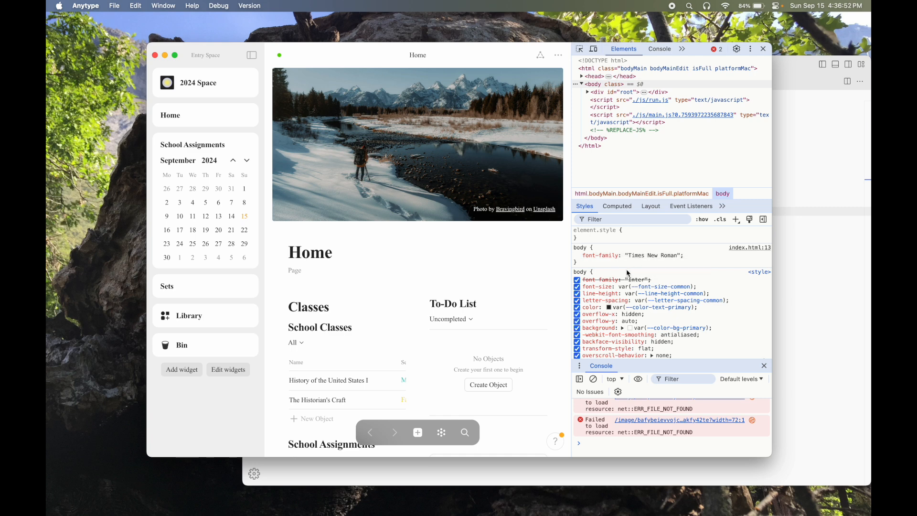
pyautogui.scroll(-3)
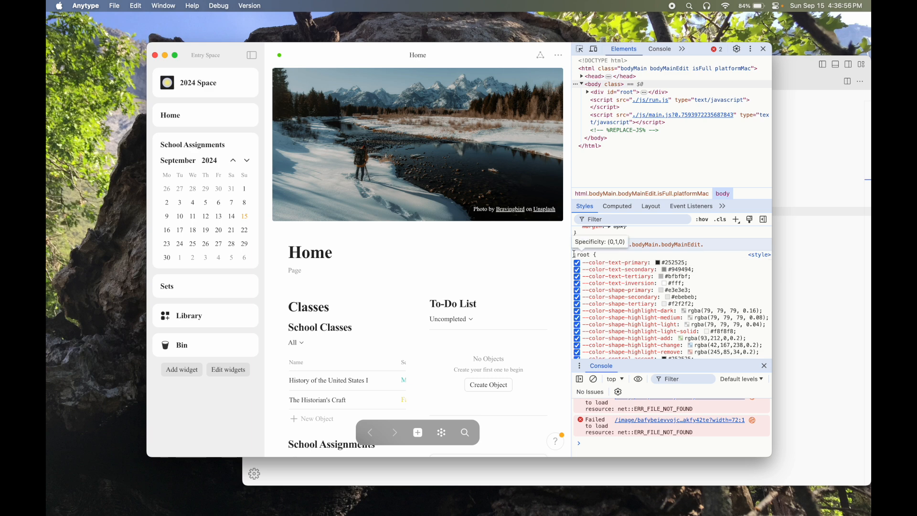
pyautogui.scroll(-3)
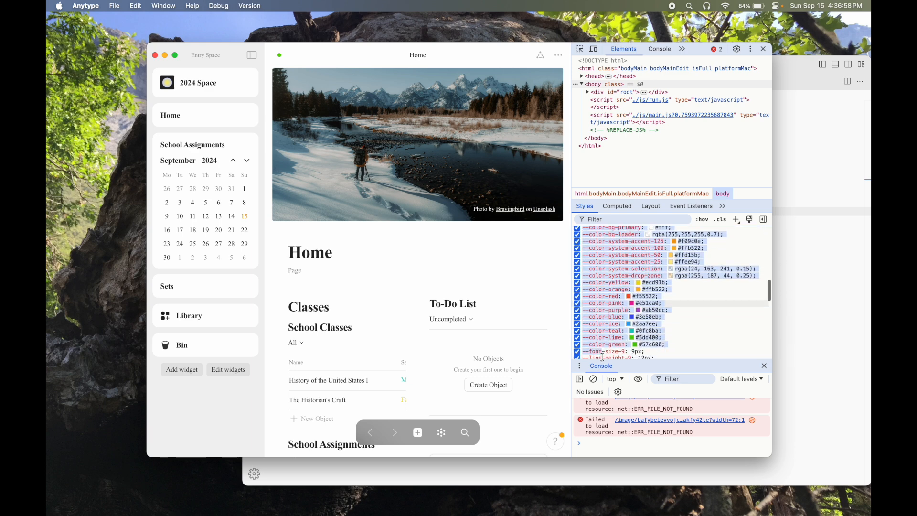
pyautogui.scroll(-3)
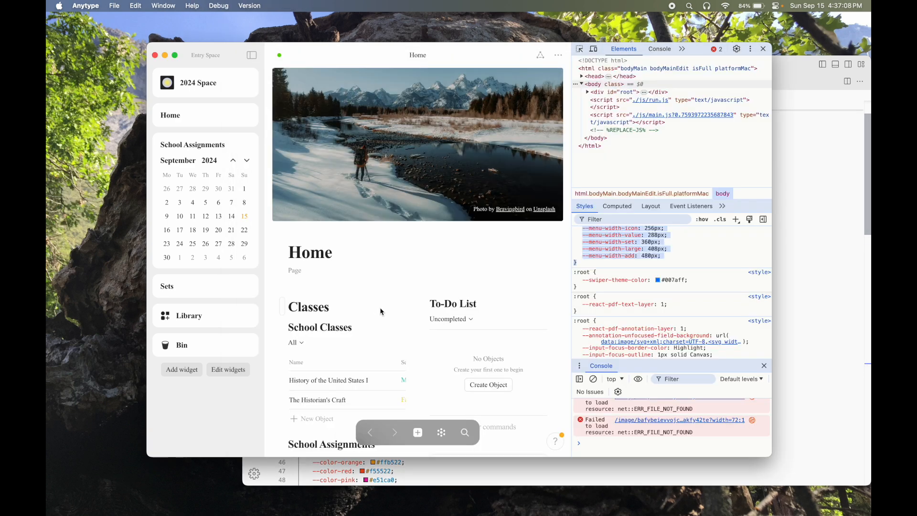
pyautogui.scroll(-3)
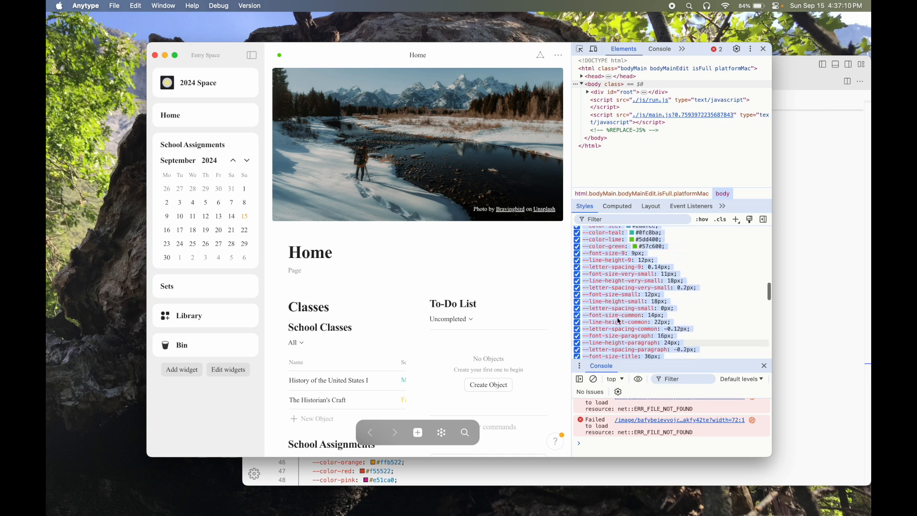
pyautogui.scroll(3)
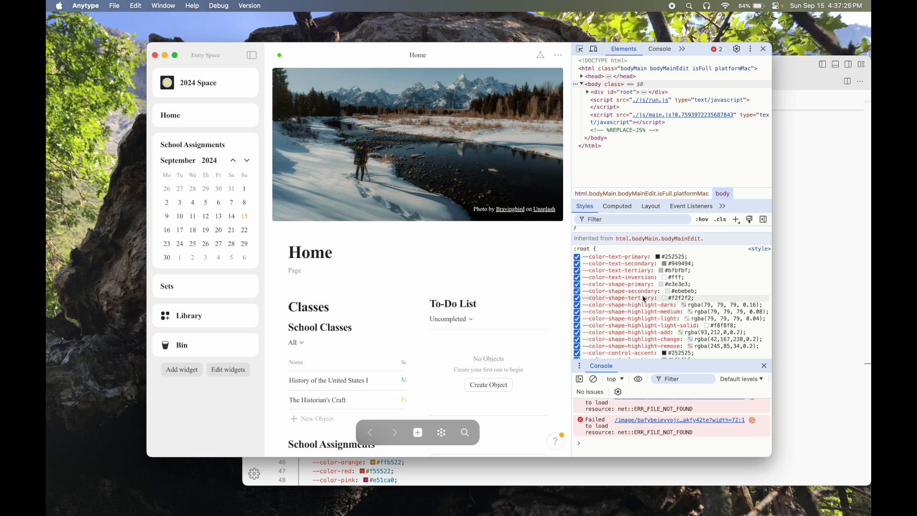
pyautogui.click(576, 297)
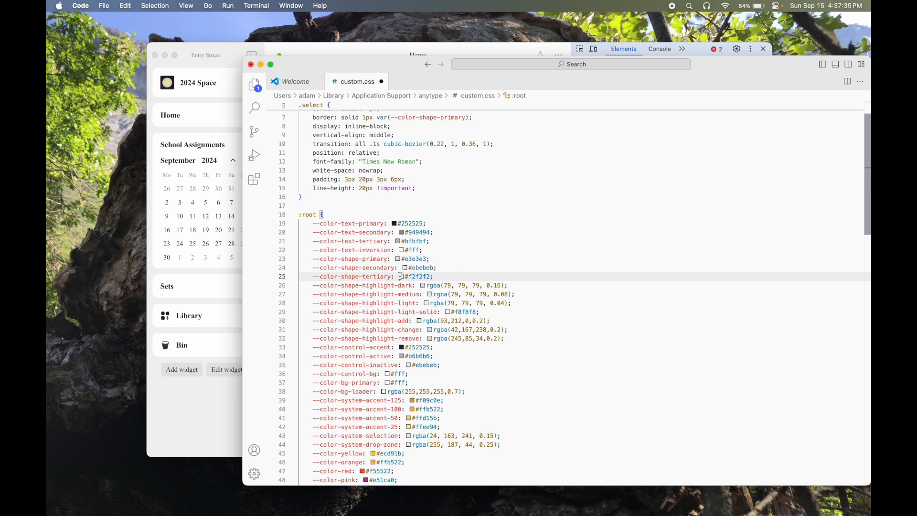
# Open the color picker on custom.css's --color-shape-tertiary value, currently #f2f2f2
pyautogui.click(400, 276)
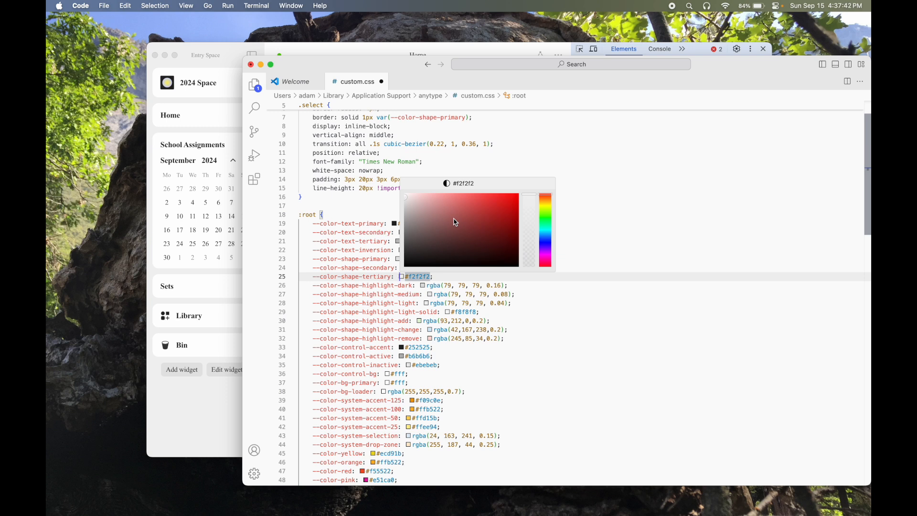
pyautogui.moveTo(456, 231)
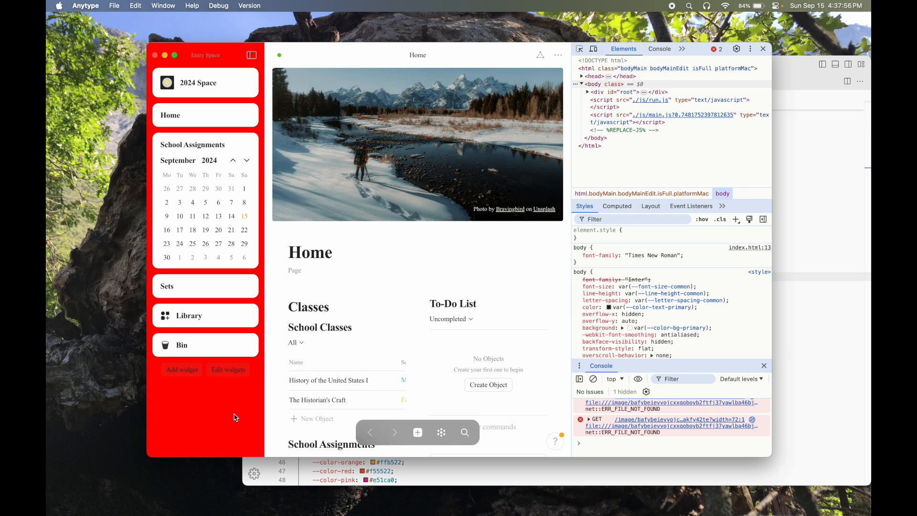
pyautogui.moveTo(238, 406)
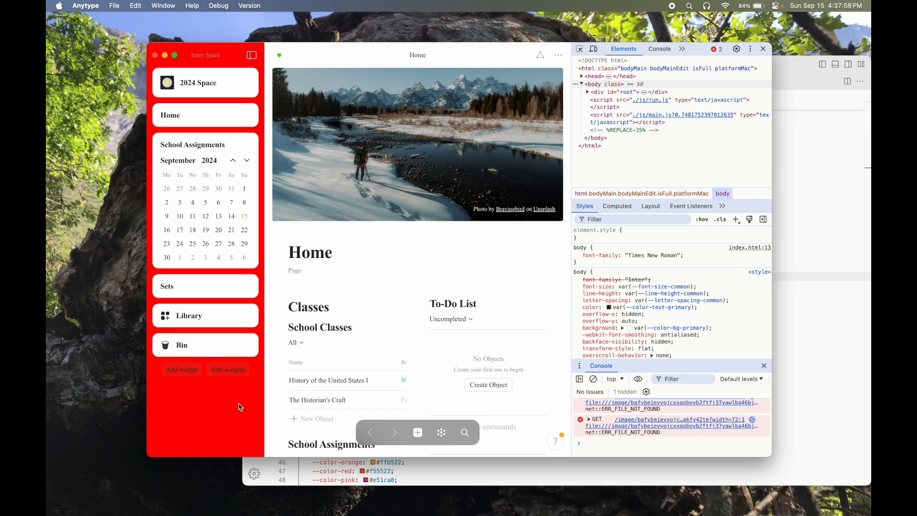
pyautogui.moveTo(240, 403)
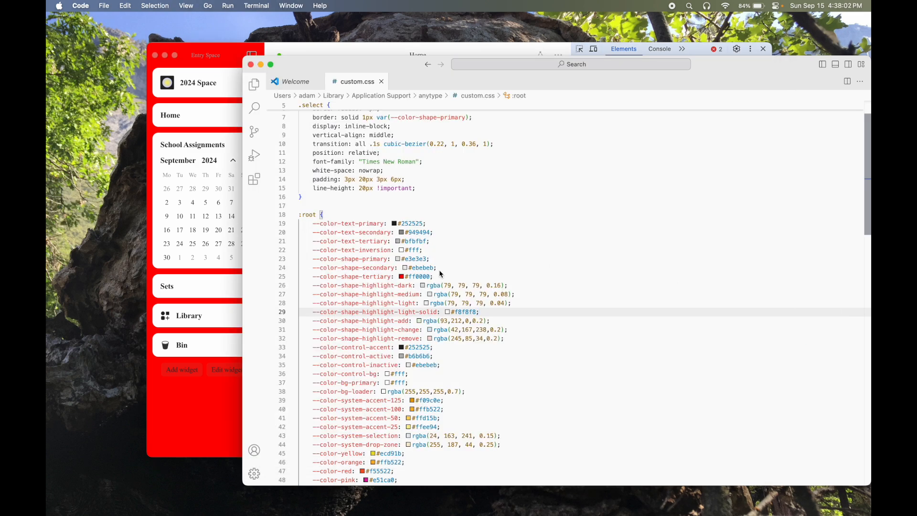
# Edit the --color-shape-tertiary value again, replacing the red with a dark purple
pyautogui.click(403, 276)
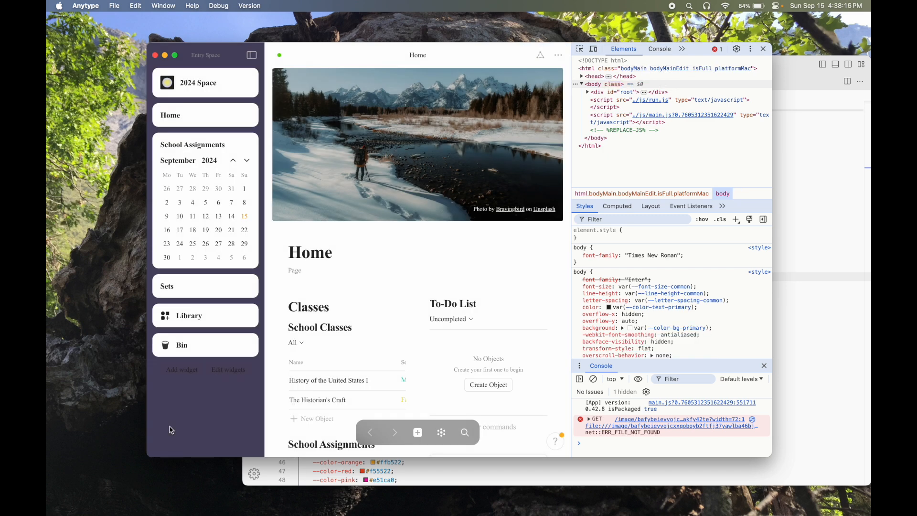
pyautogui.moveTo(413, 233)
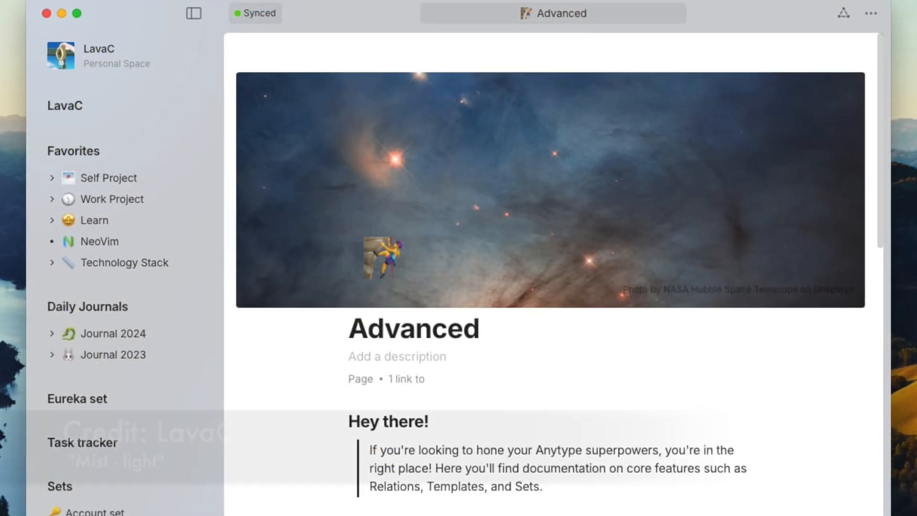
# Scroll through Obsidian's community theme gallery, with themes like Minimal and Things
pyautogui.scroll(-3)
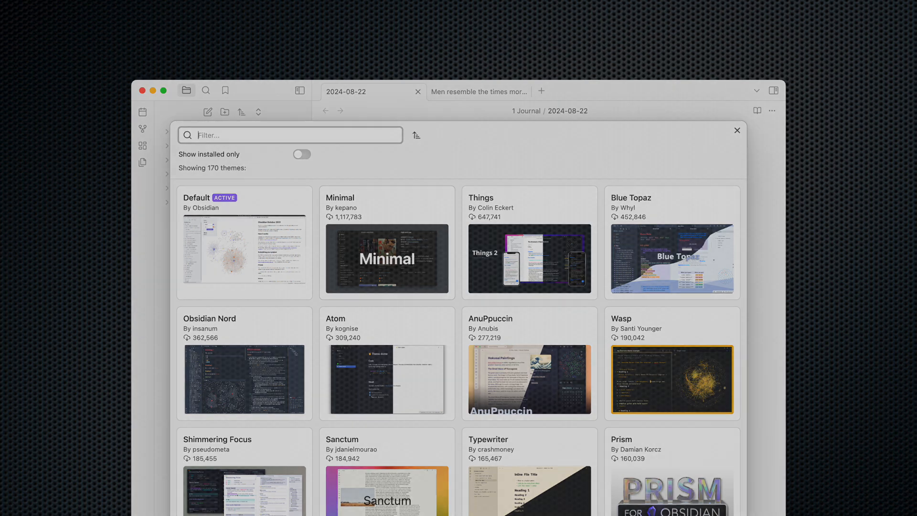
# Select the Sanctum card in Manage themes to view its details
pyautogui.click(386, 474)
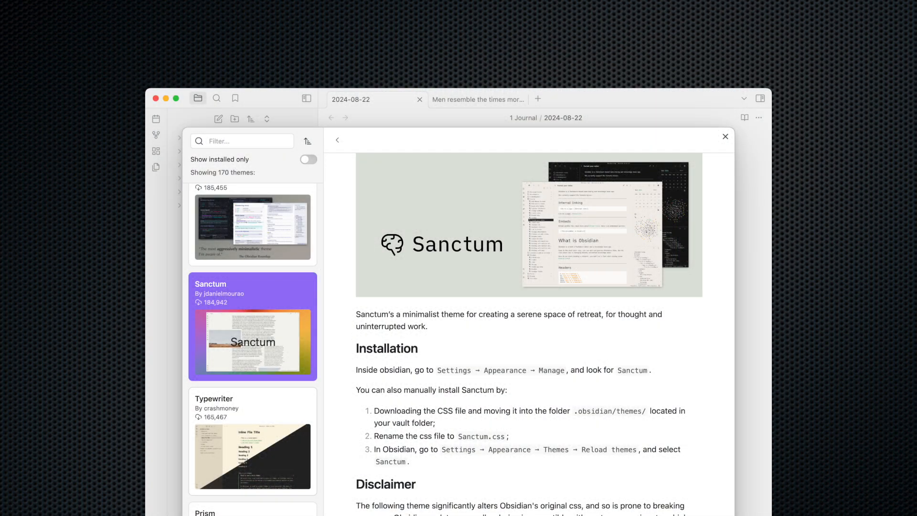